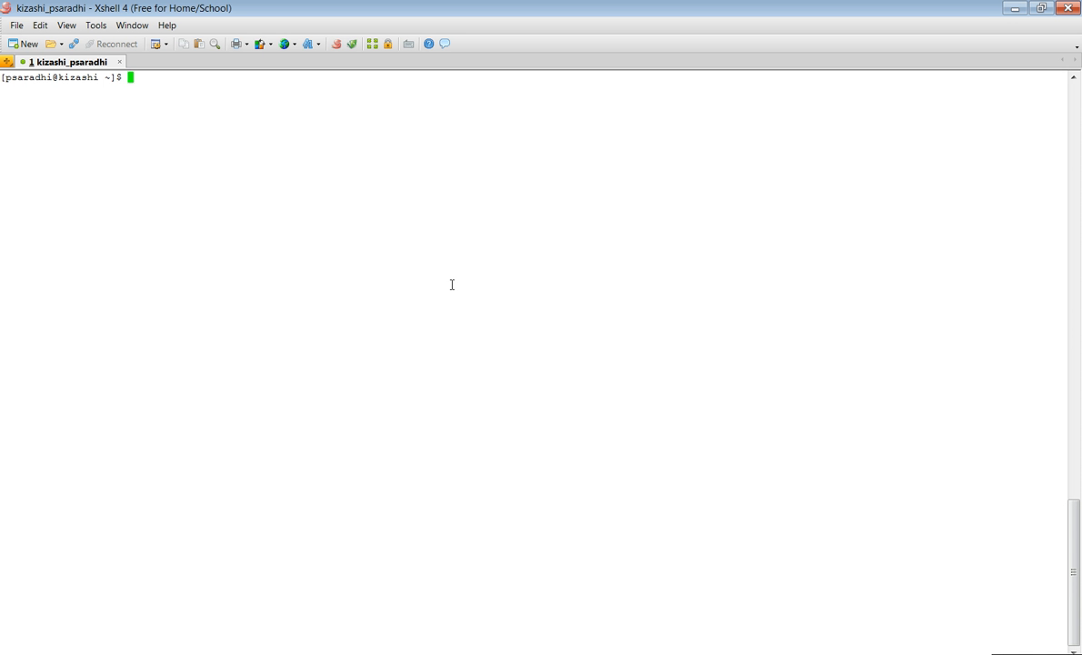
Step: Run pwd, change into Informatica/9.6.0/services and list its service folders
{"action": "type", "text": "pwd"}
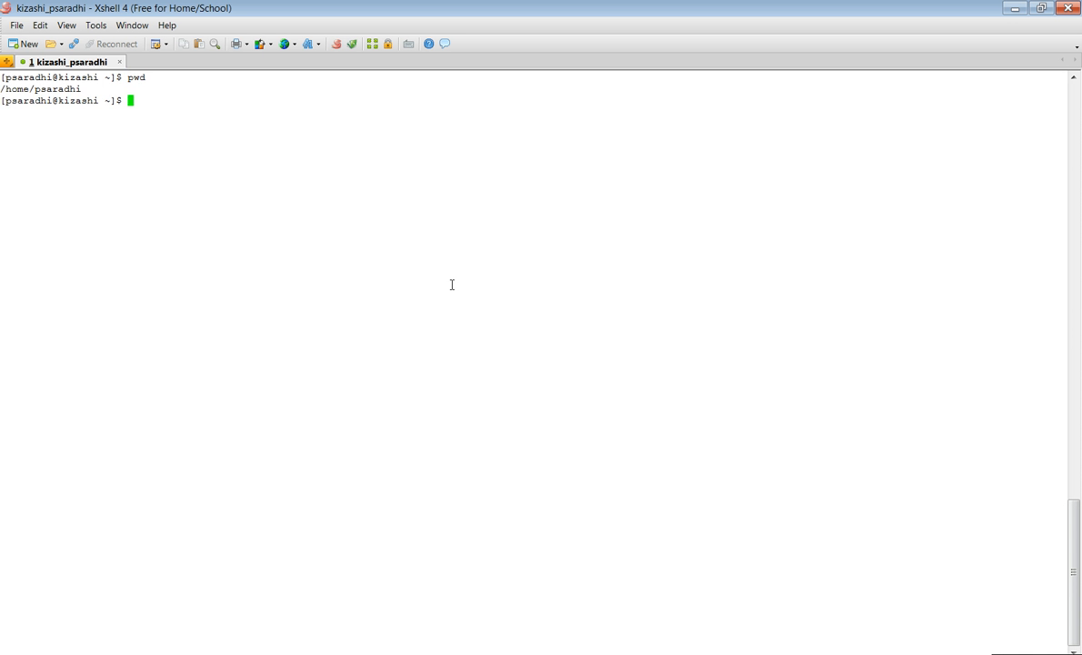
{"action": "type", "text": "cd Informatica/9.6.0/"}
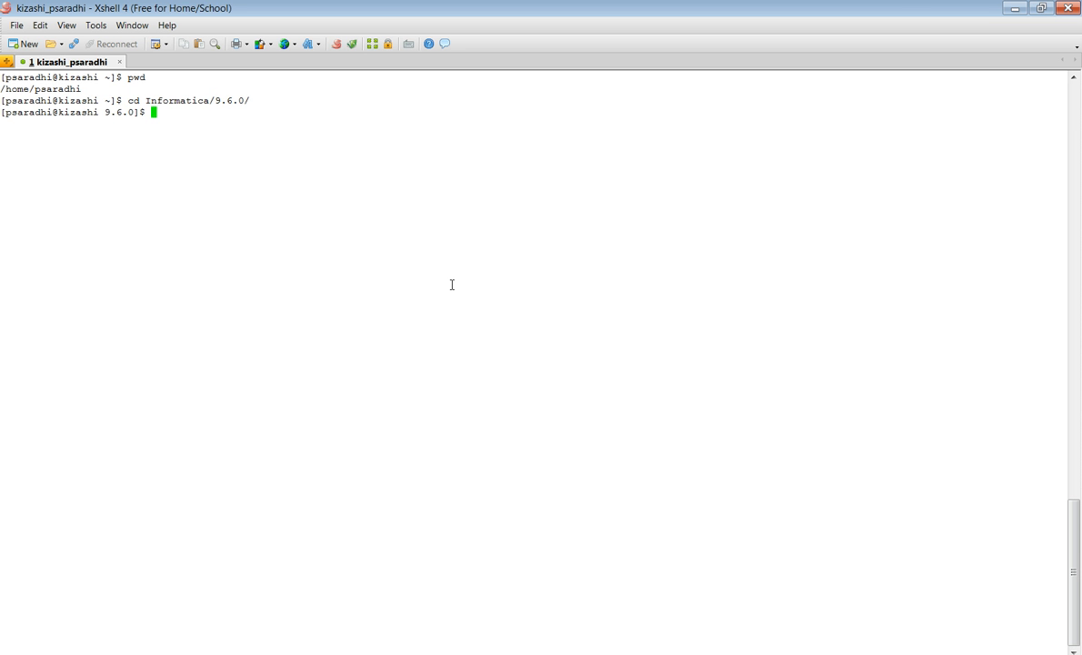
{"action": "type", "text": "ls"}
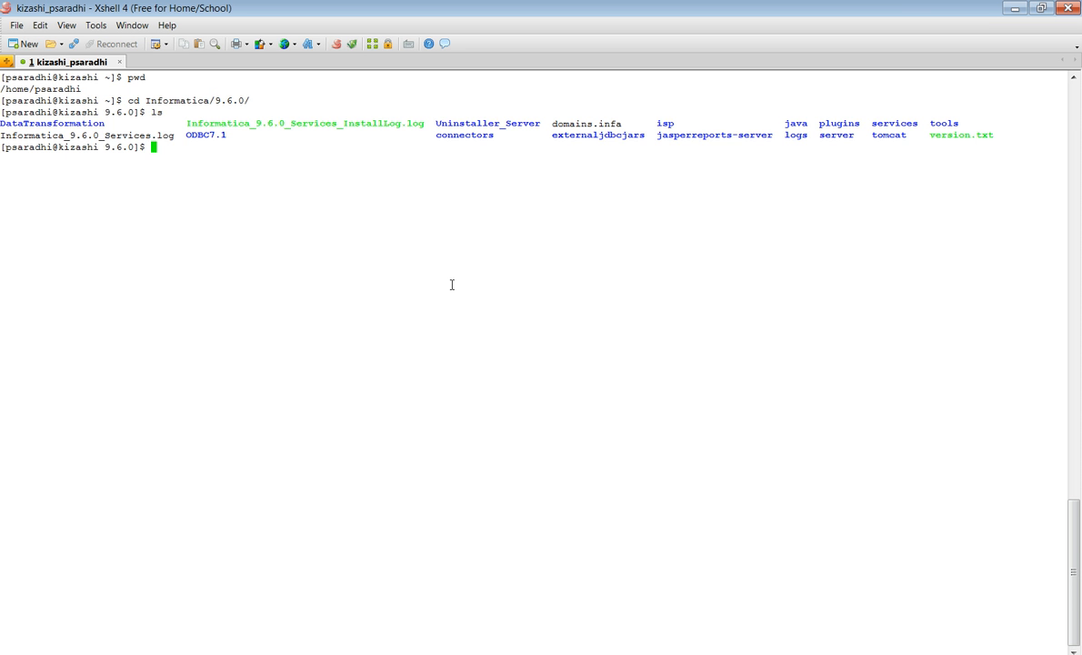
{"action": "type", "text": "cd services"}
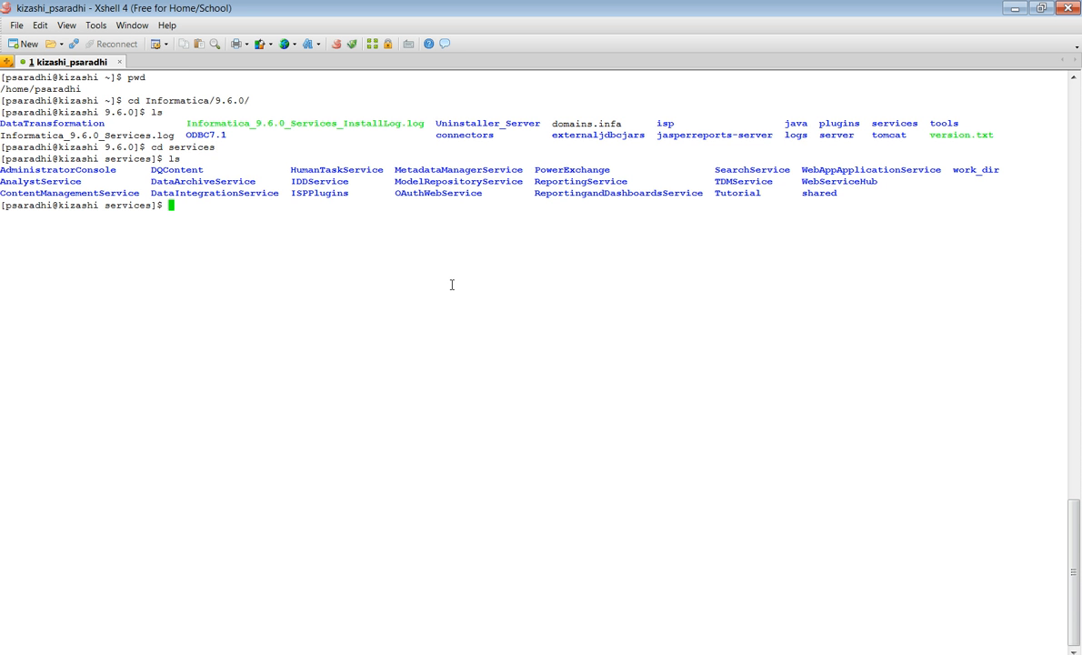
{"action": "type", "text": "cd"}
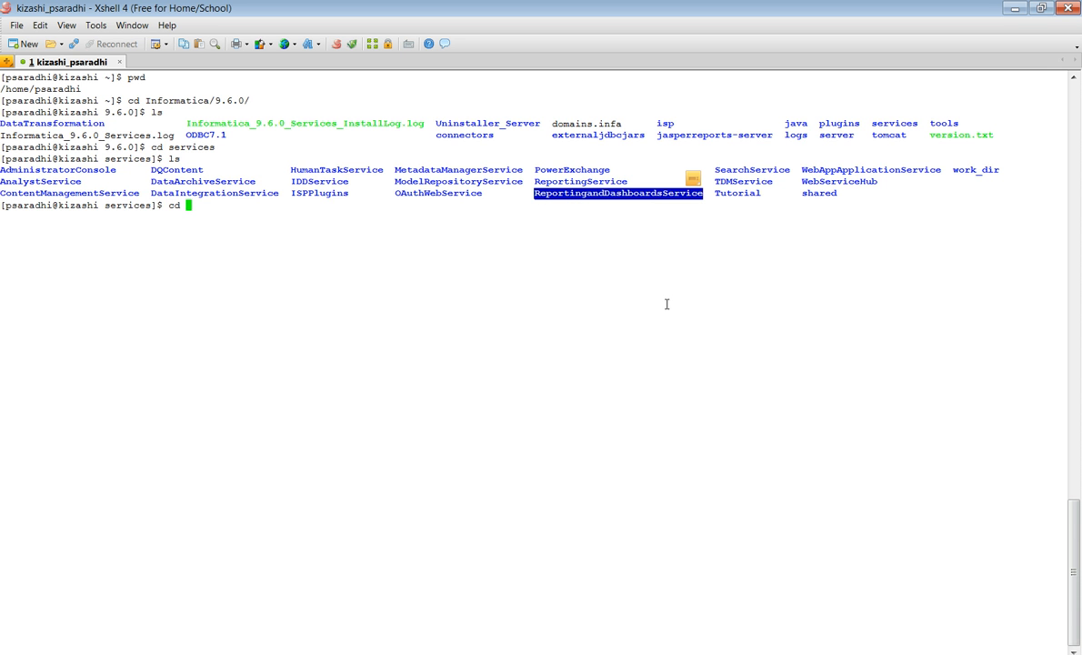
Step: Descend into ReportingandDashboardsService/WEB-INF and list its XML files and subfolders
{"action": "type", "text": "ReportingandDashboardsService"}
{"action": "type", "text": "ls"}
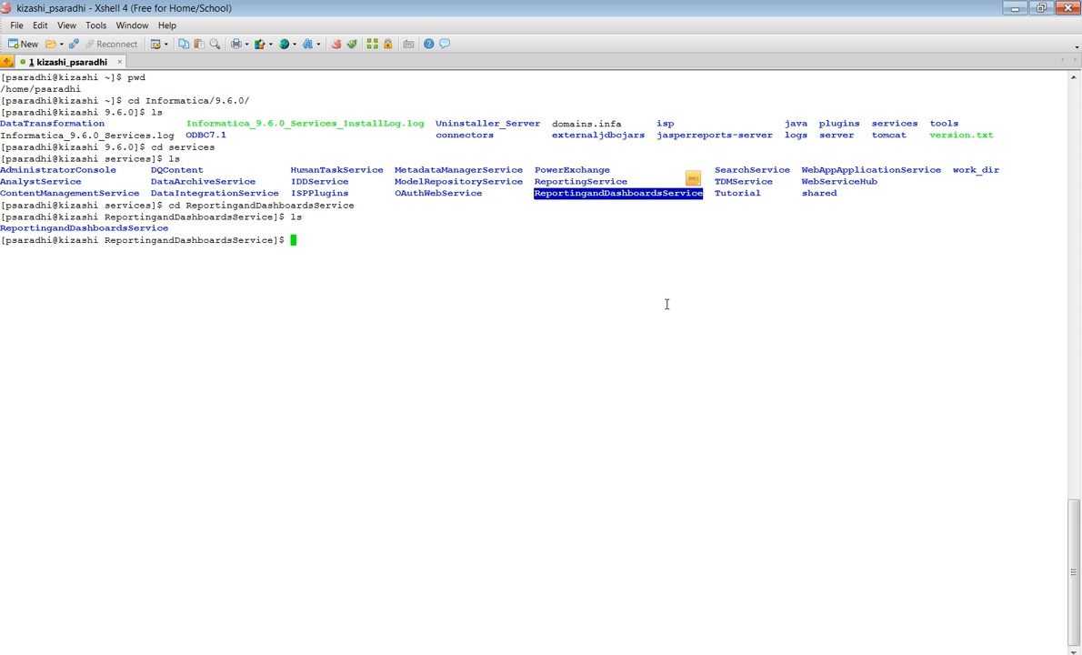
{"action": "type", "text": "cd Re*"}
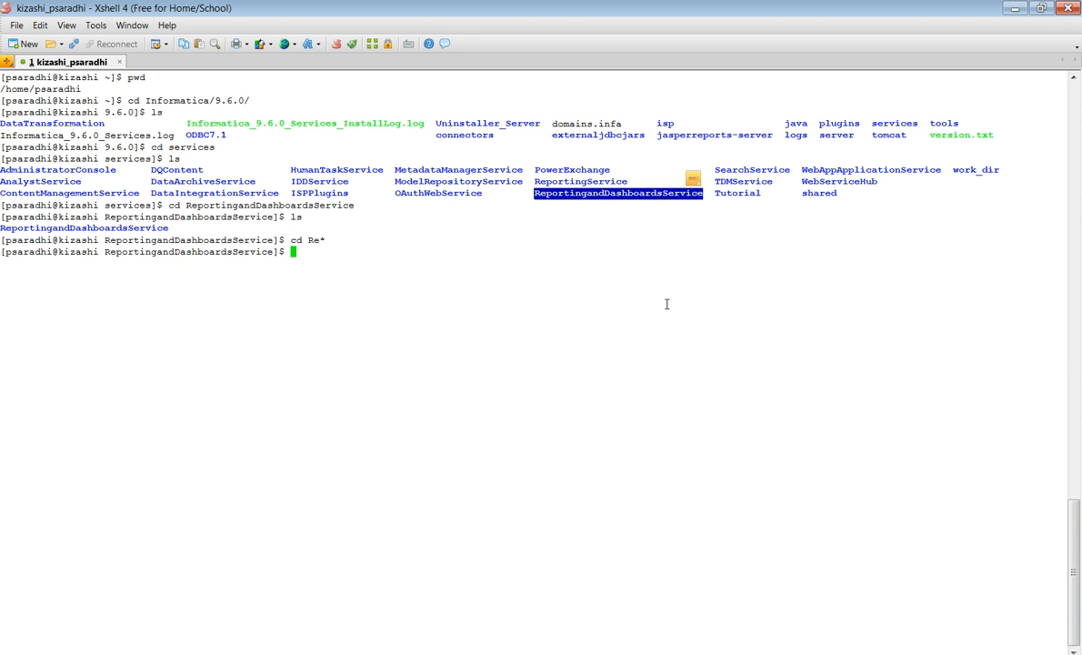
{"action": "type", "text": "cd"}
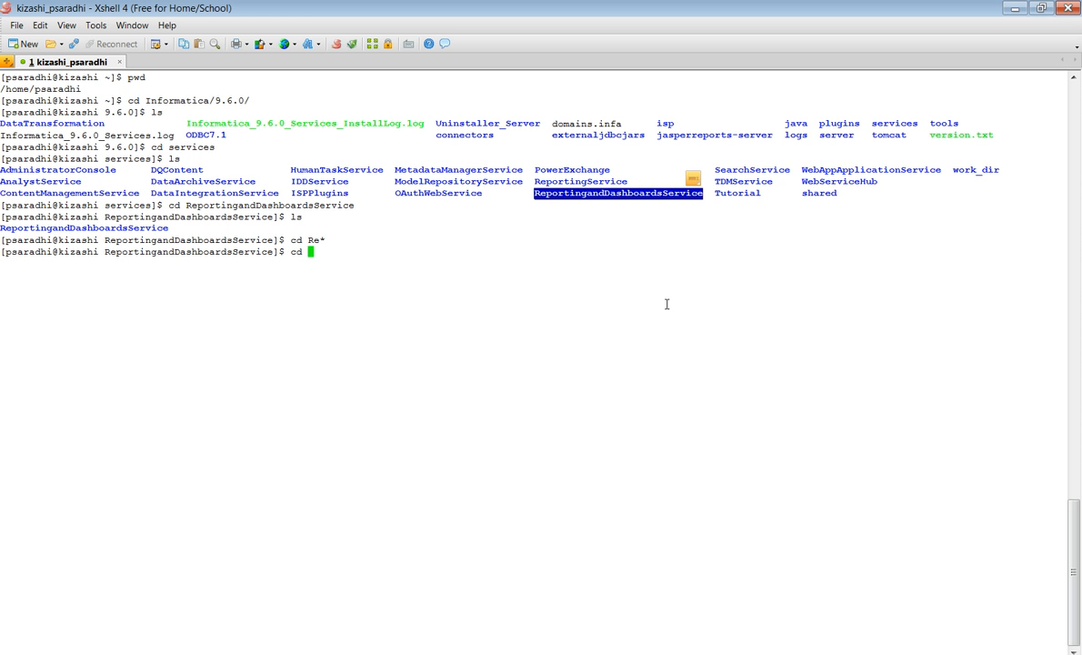
{"action": "type", "text": "WEB-INF"}
{"action": "type", "text": "ls"}
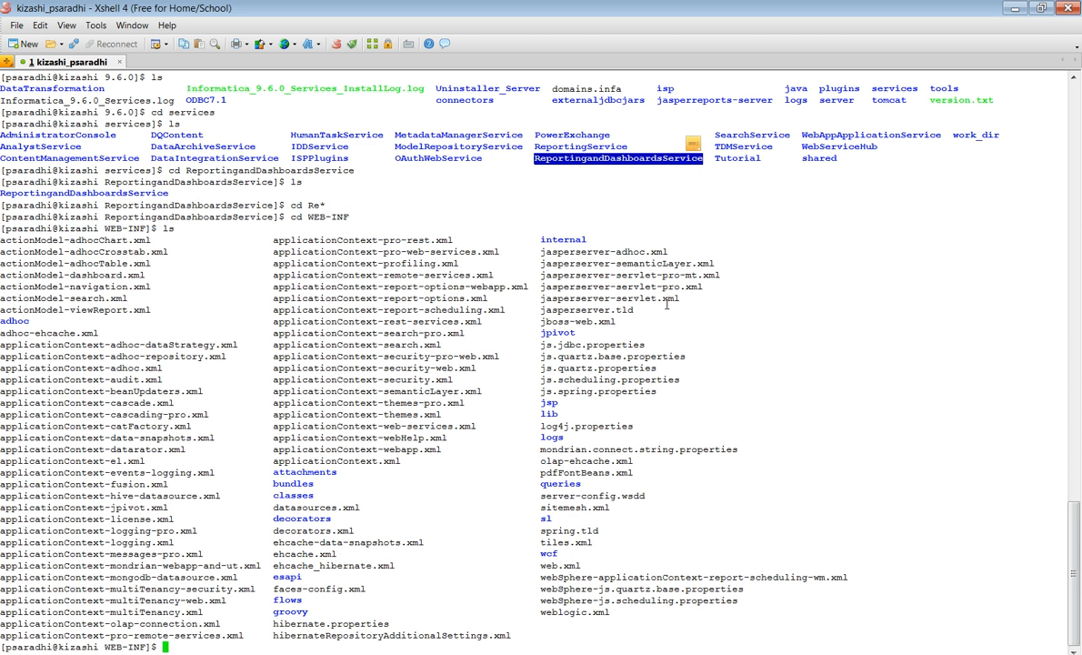
Step: Enter WEB-INF/internal, list its properties files, and select the jasperserver.properties name
{"action": "type", "text": "cd i"}
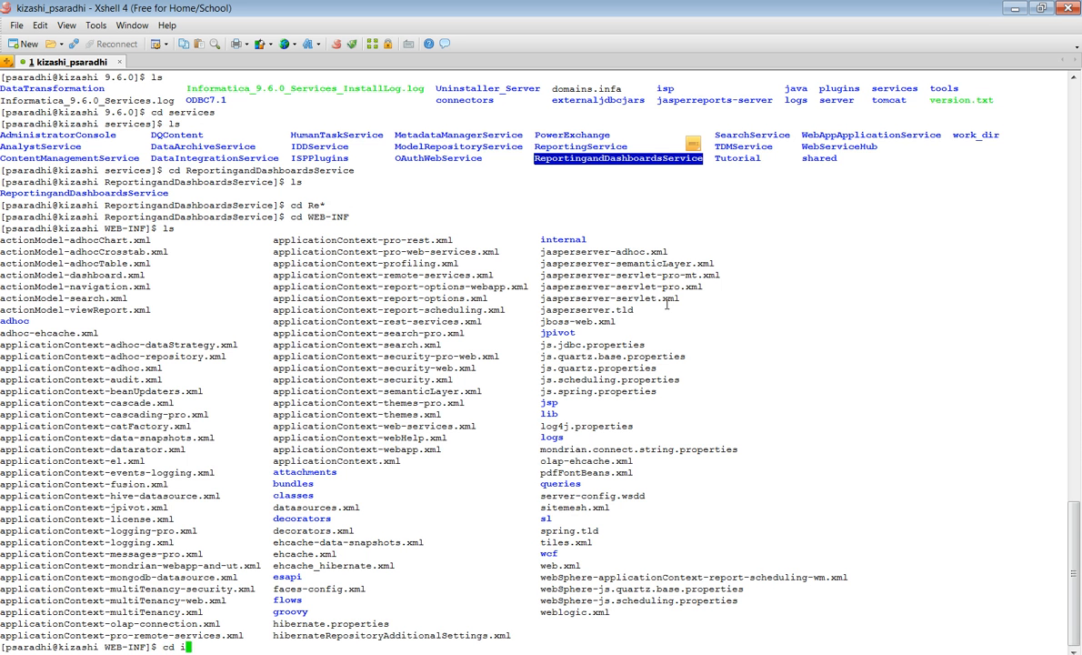
{"action": "type", "text": "nternal"}
{"action": "type", "text": "pwd"}
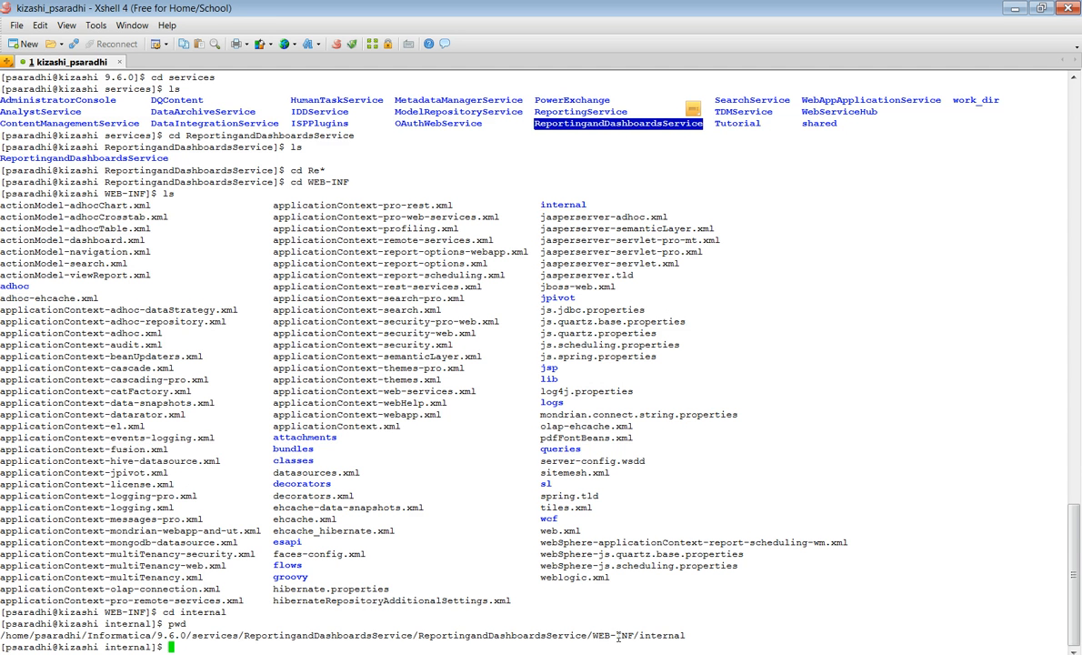
{"action": "mouse_move", "coordinate": [414, 606]}
{"action": "type", "text": "ls"}
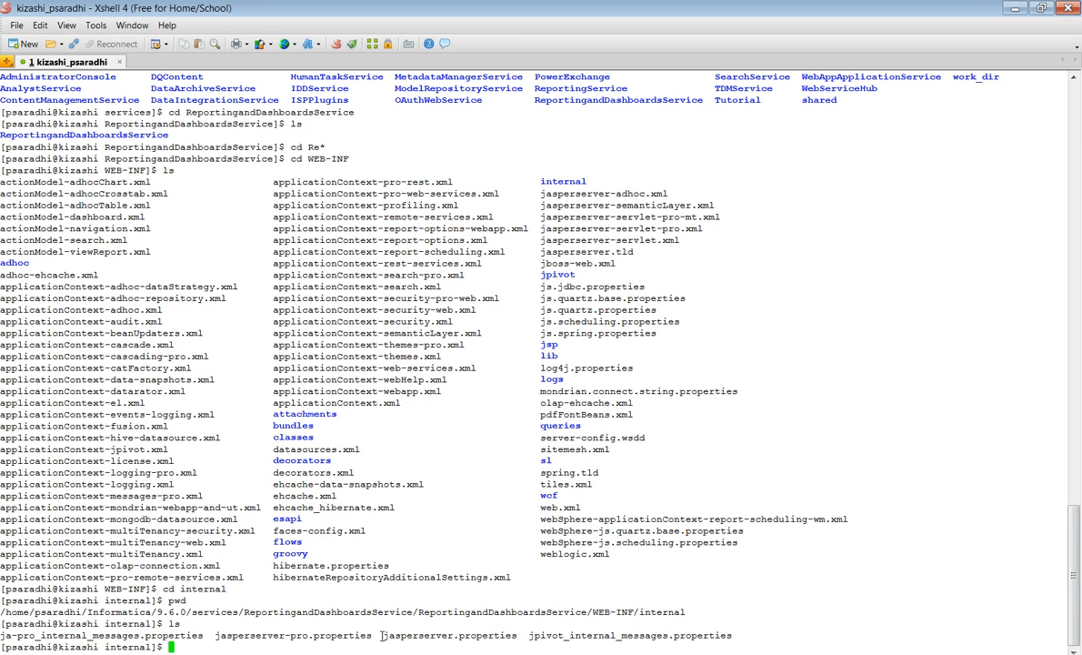
{"action": "double_click", "coordinate": [448, 634]}
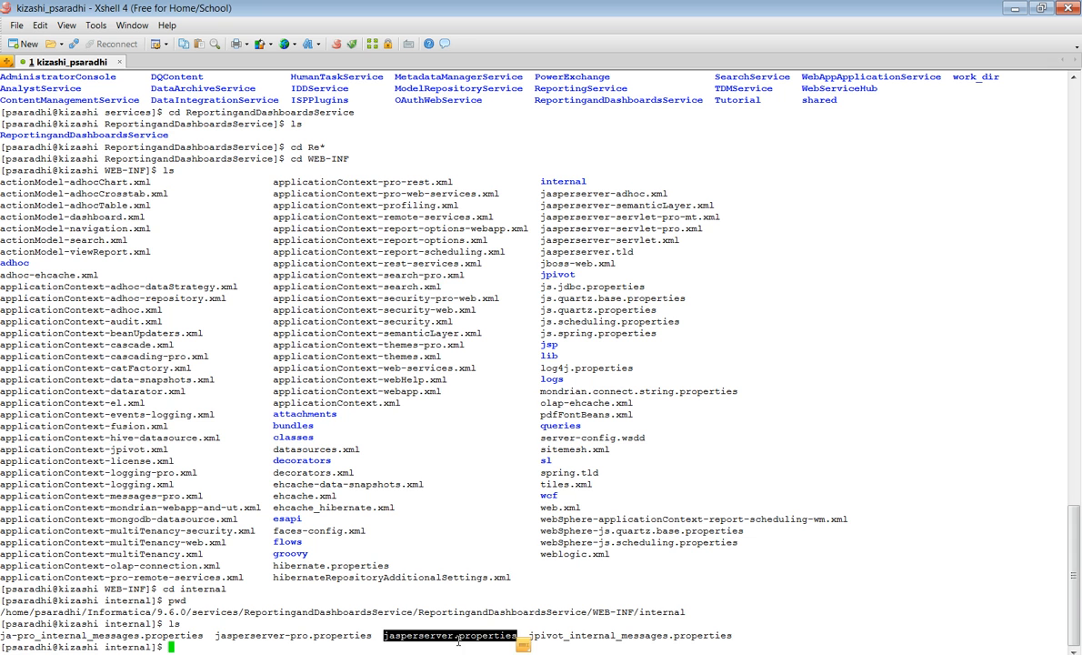
Step: Cat jasperserver.properties to reveal the JS_VERSION=4.7.0 line
{"action": "type", "text": "cat"}
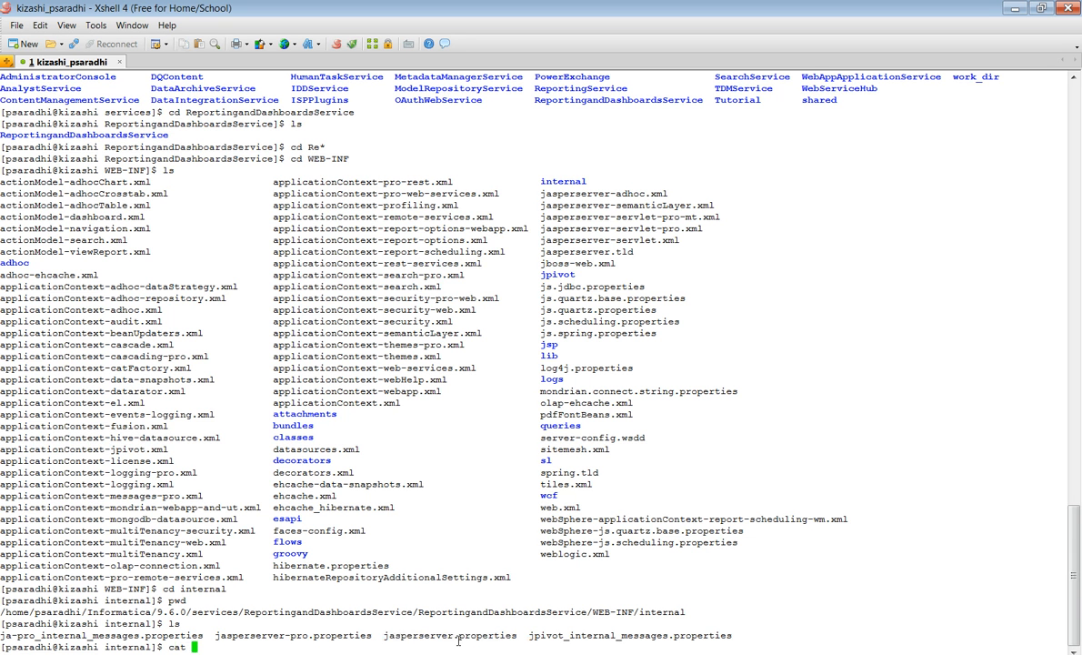
{"action": "double_click", "coordinate": [449, 635]}
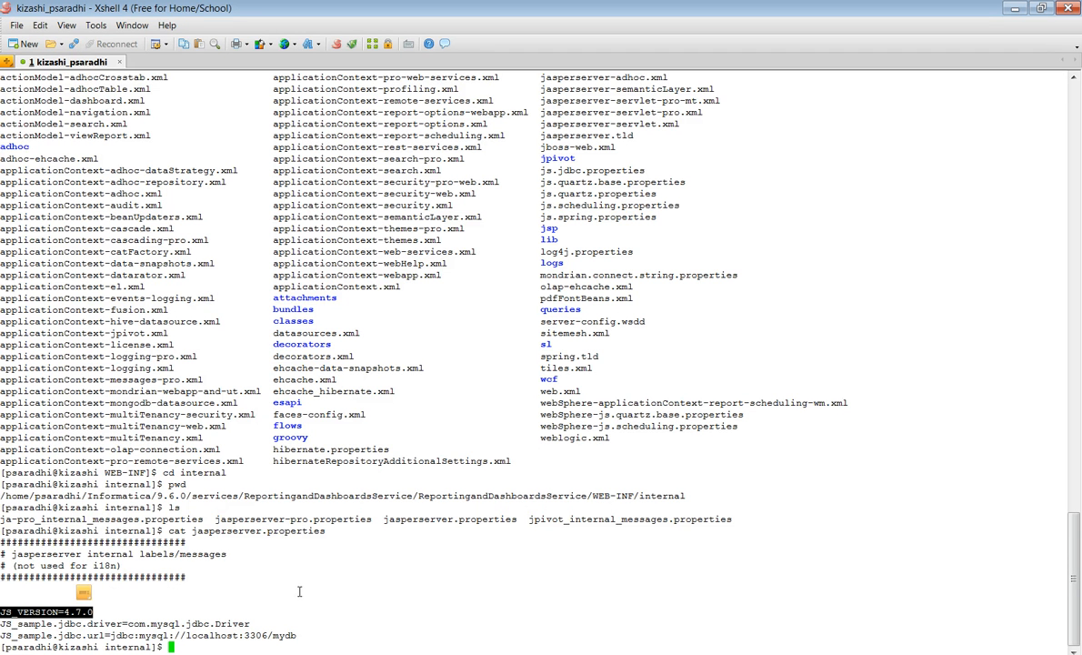
Step: Run pwd to reconfirm the WEB-INF/internal location
{"action": "type", "text": "pwd"}
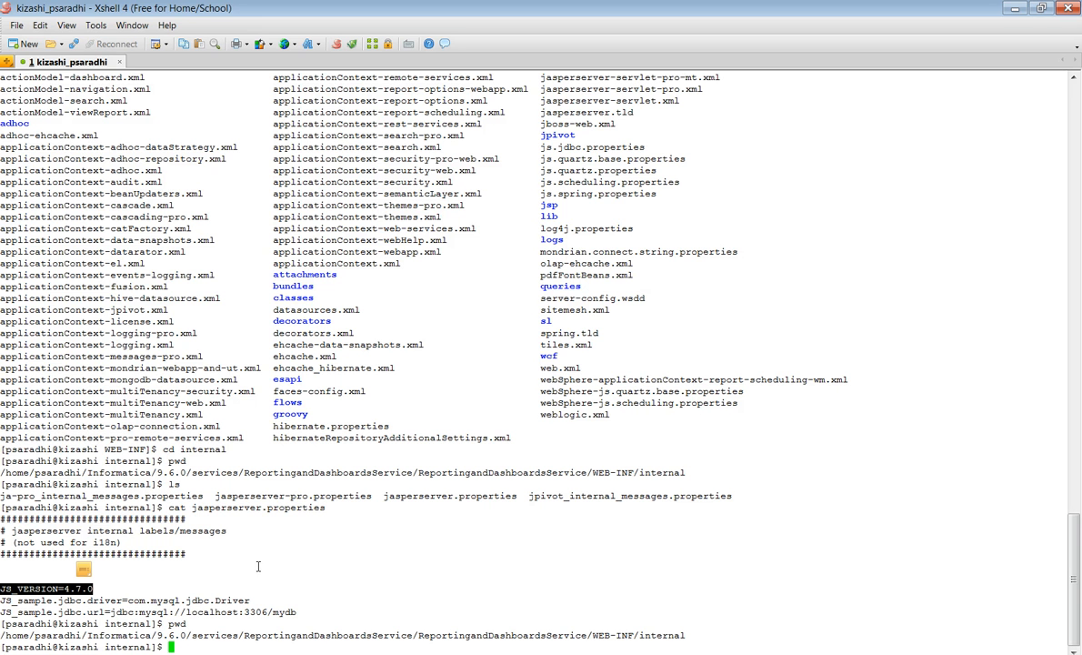
{"action": "mouse_move", "coordinate": [113, 574]}
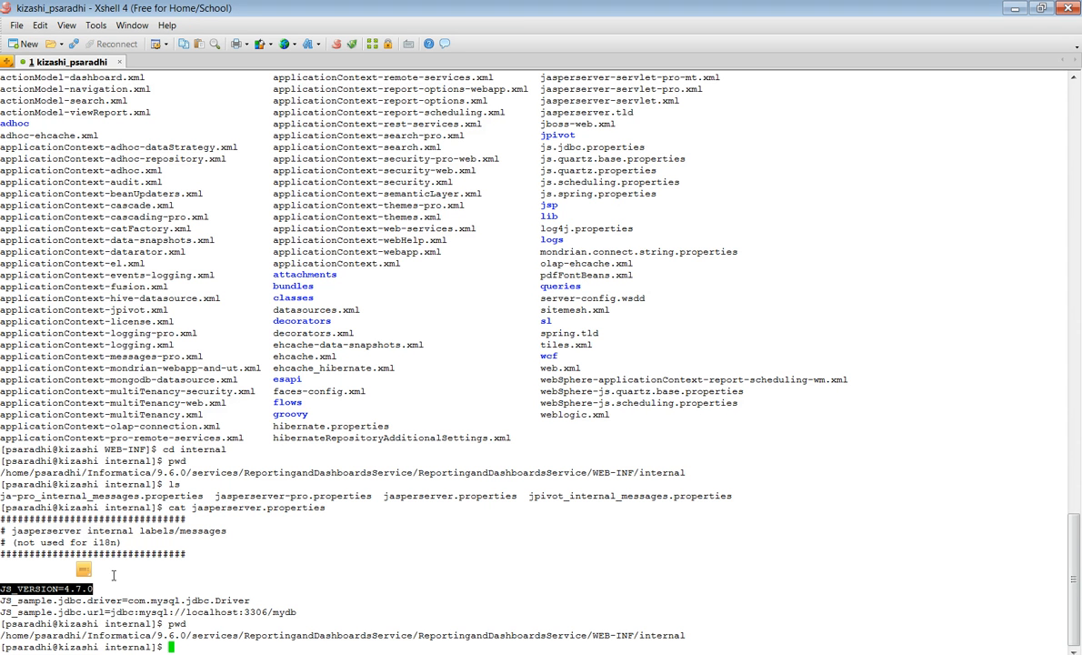
{"action": "mouse_move", "coordinate": [268, 557]}
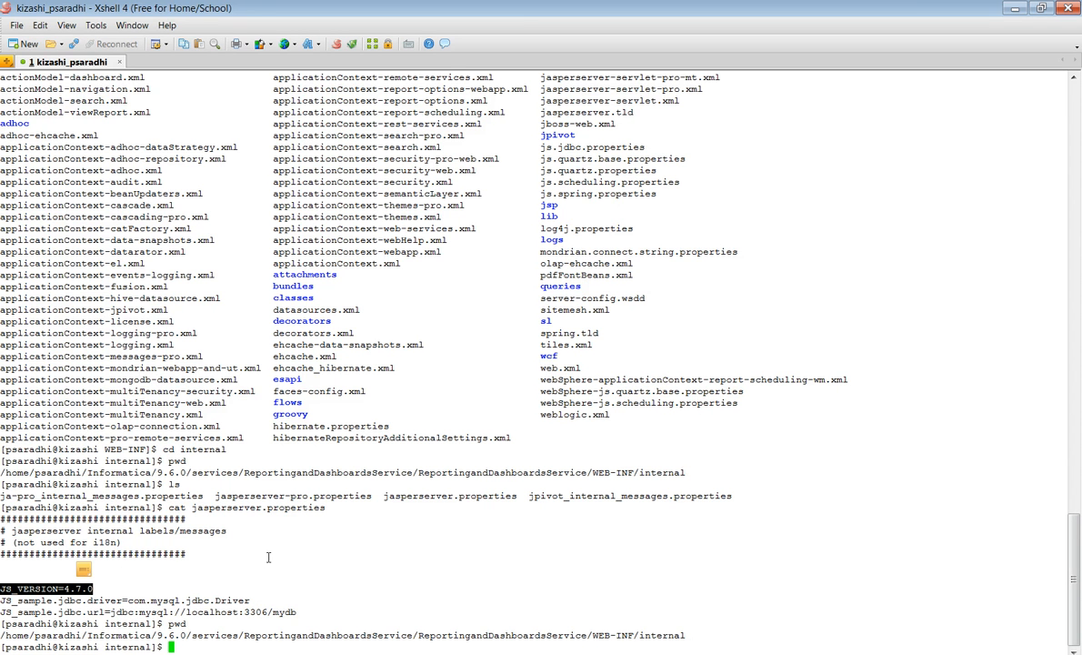